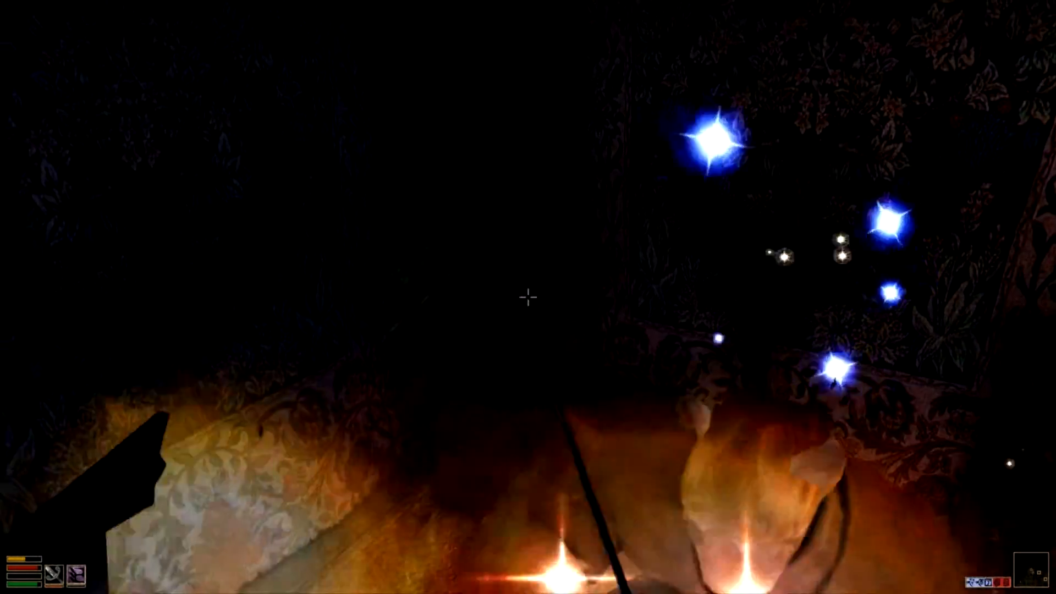
{"action": "mouse_move", "coordinate": [528, 298]}
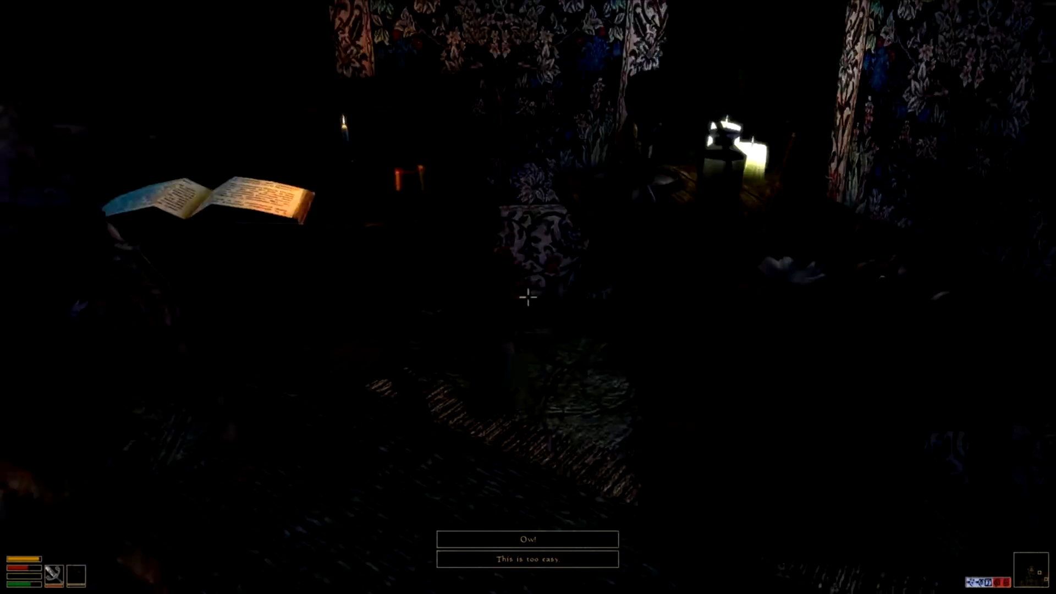
{"action": "mouse_move", "coordinate": [528, 297]}
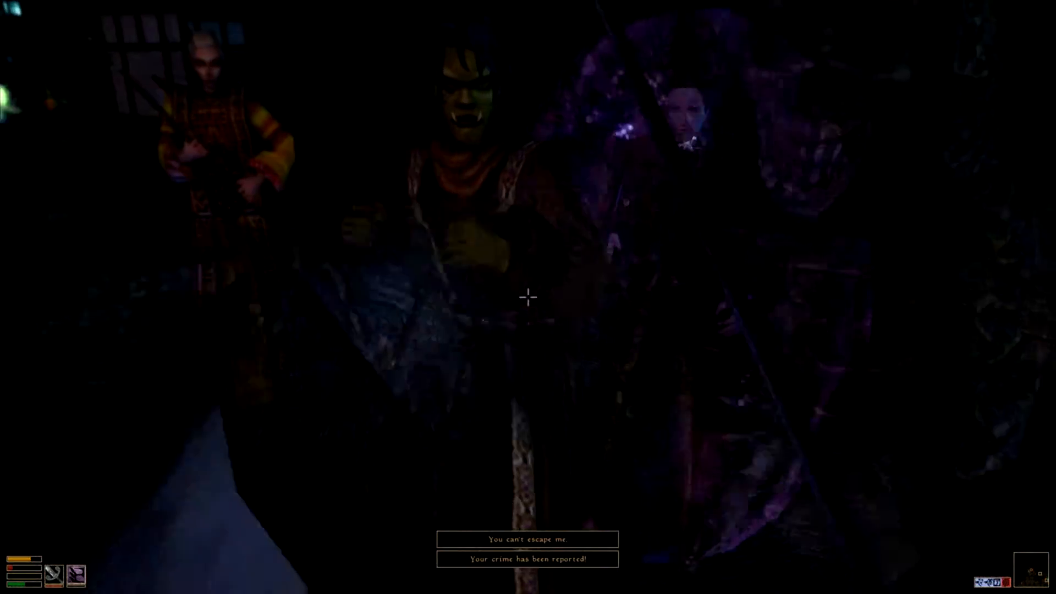
- Bring up the character, map, inventory and magic windows and check Adrenaline Rush's effects
{"action": "key", "text": "Tab"}
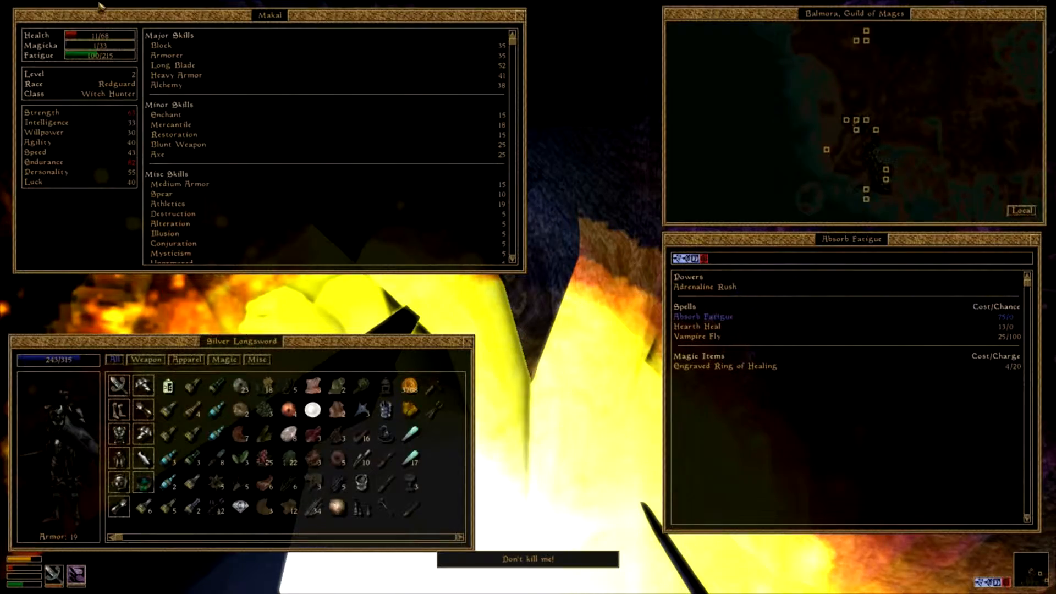
{"action": "mouse_move", "coordinate": [704, 287]}
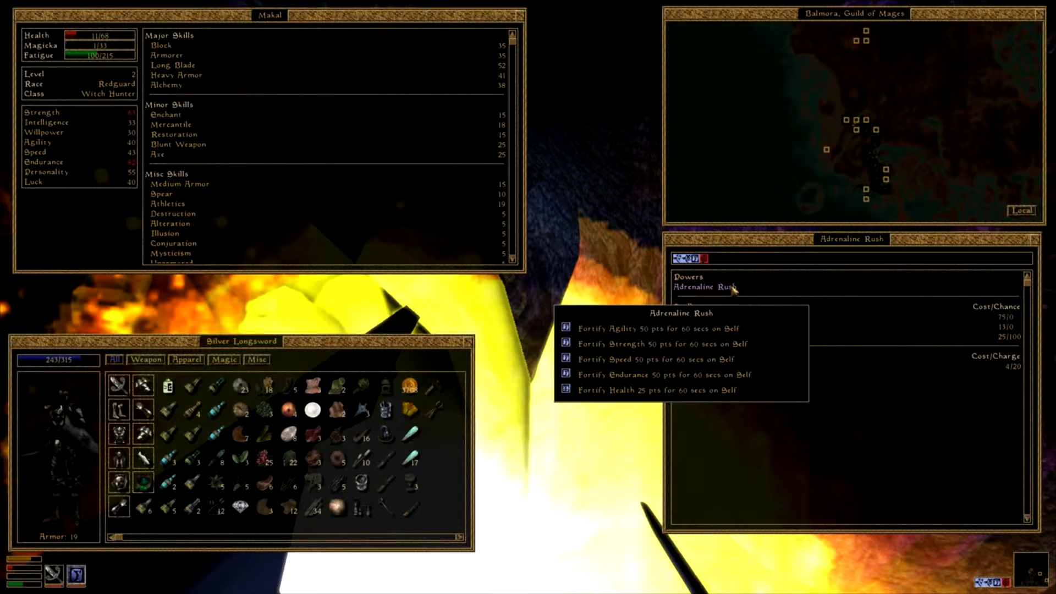